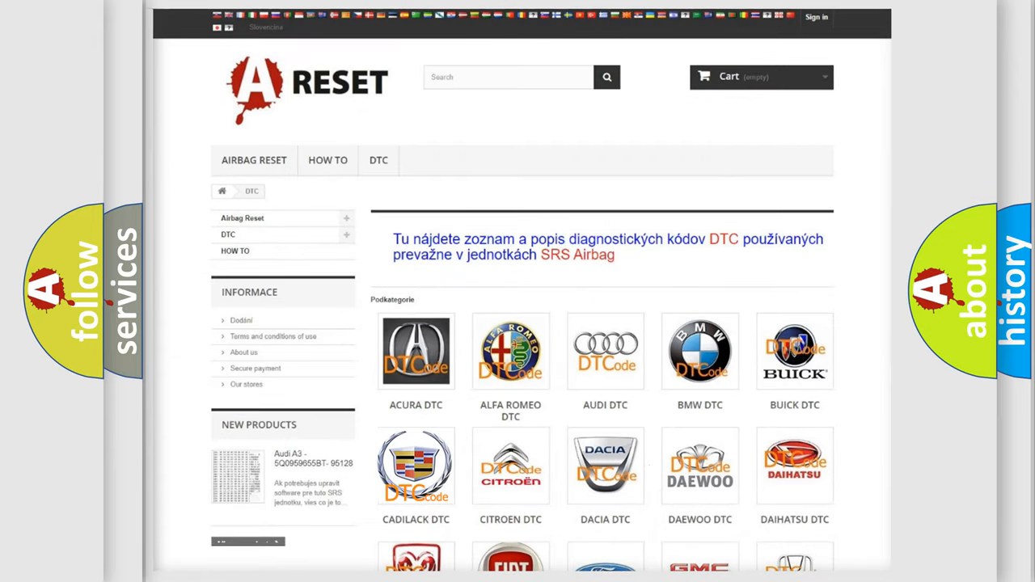
Step: Show the Cadillac DTC page with its list of airbag diagnostic trouble codes in view
left_click(416, 466)
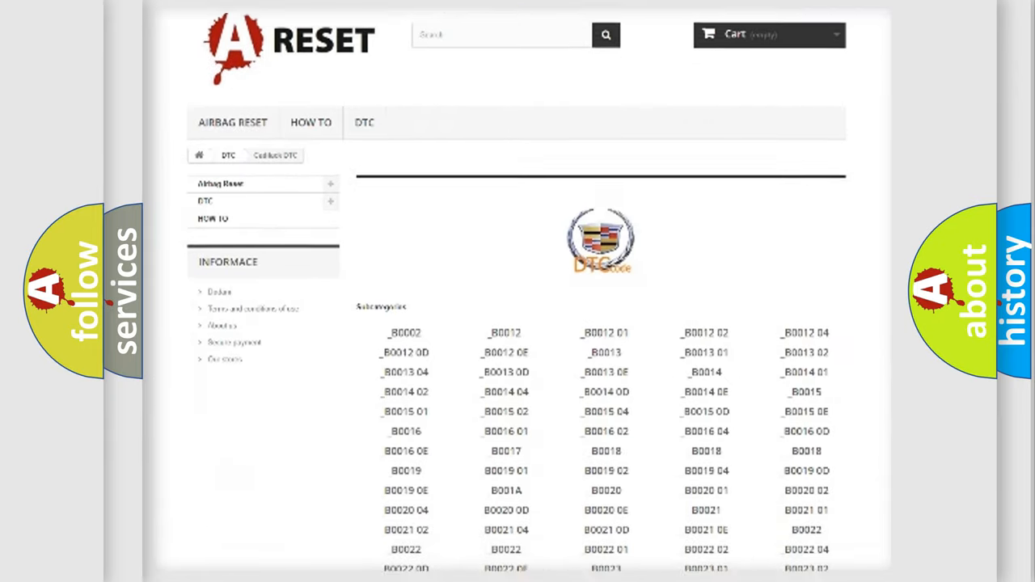
scroll("down", 3)
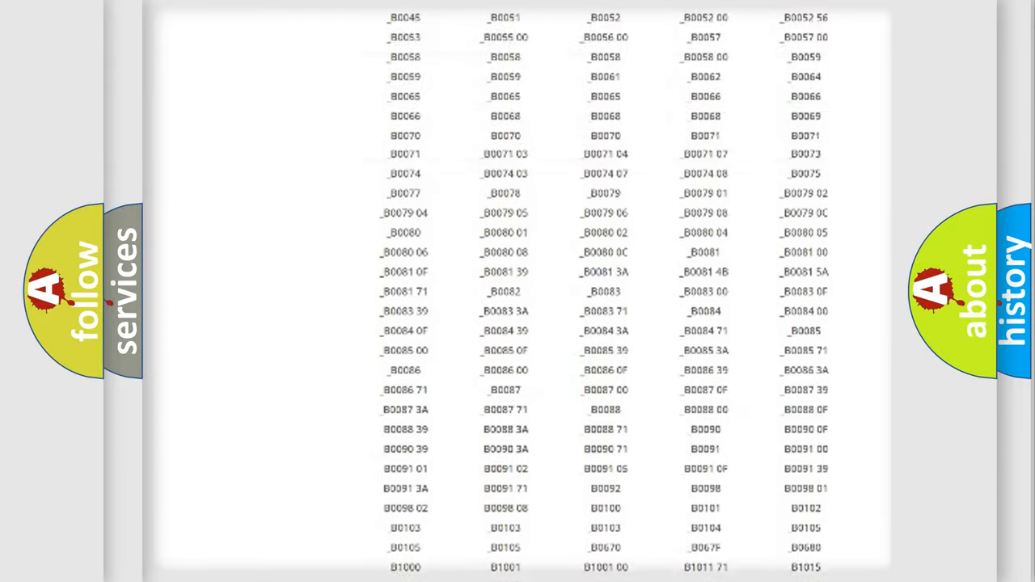